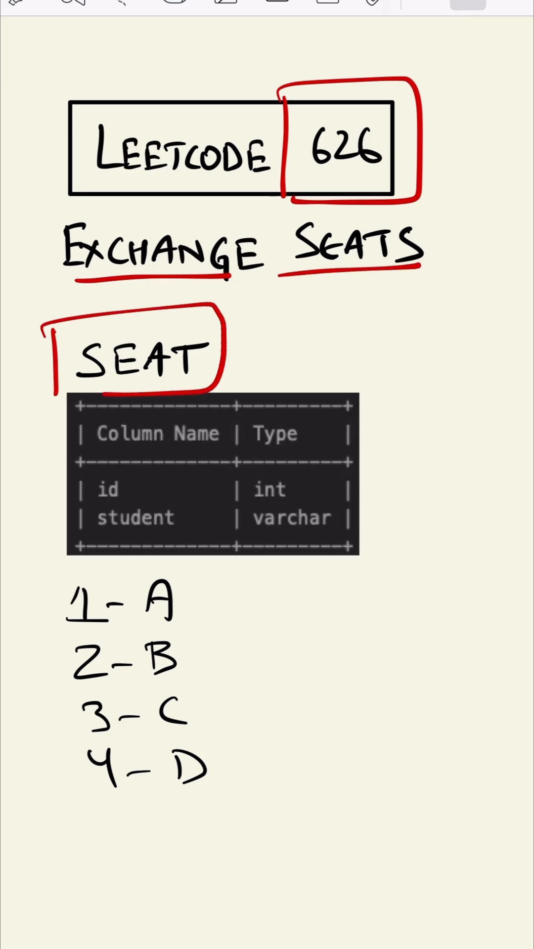
Mark the id and student columns of the Seat table with short red strokes.
left_click_drag(136, 490, 182, 487)
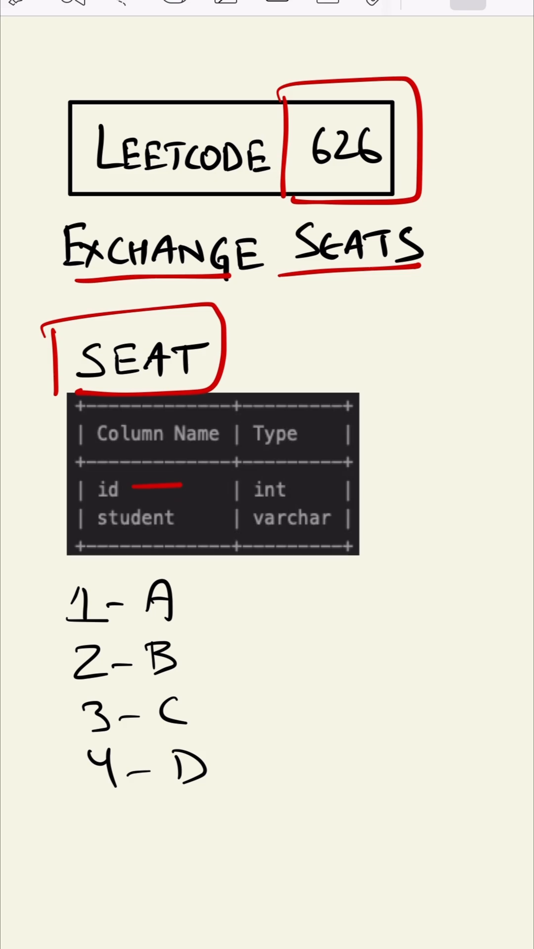
left_click_drag(185, 517, 214, 516)
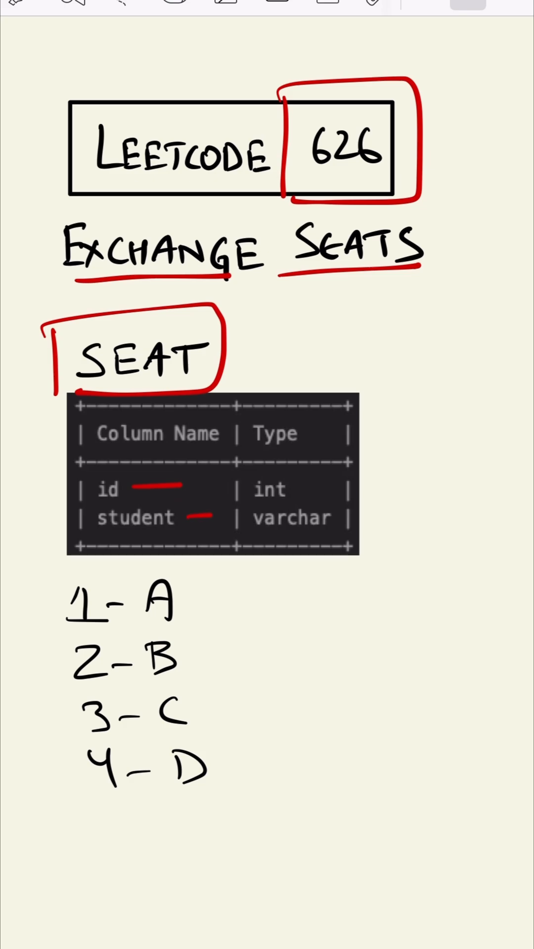
left_click_drag(66, 630, 194, 685)
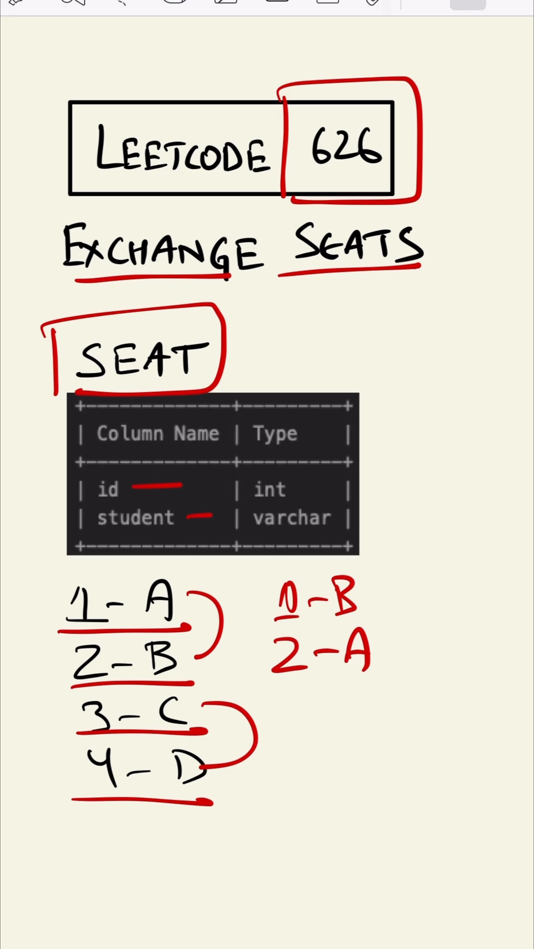
Write the row label 3-D alongside the underlined, bracketed Seat rows.
type("3-D")
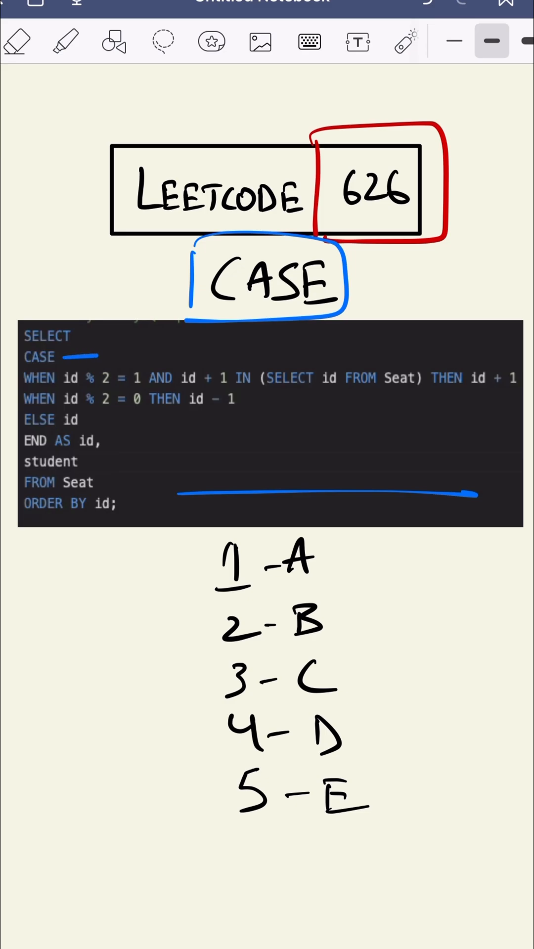
Underline id % 2 = 1, id % 2 = 0 and id - 1 in blue, with an arrow from seat 2 back to 1.
left_click_drag(57, 390, 133, 389)
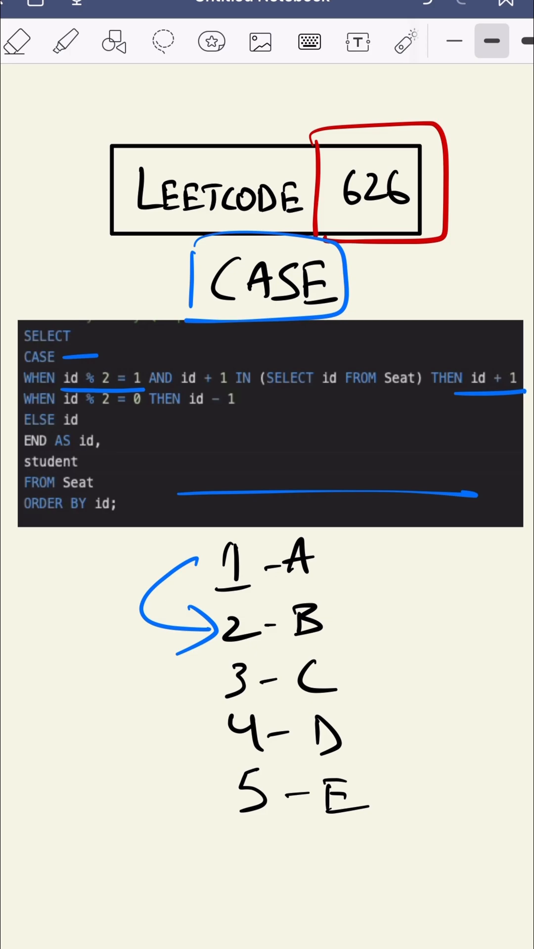
left_click_drag(60, 412, 148, 412)
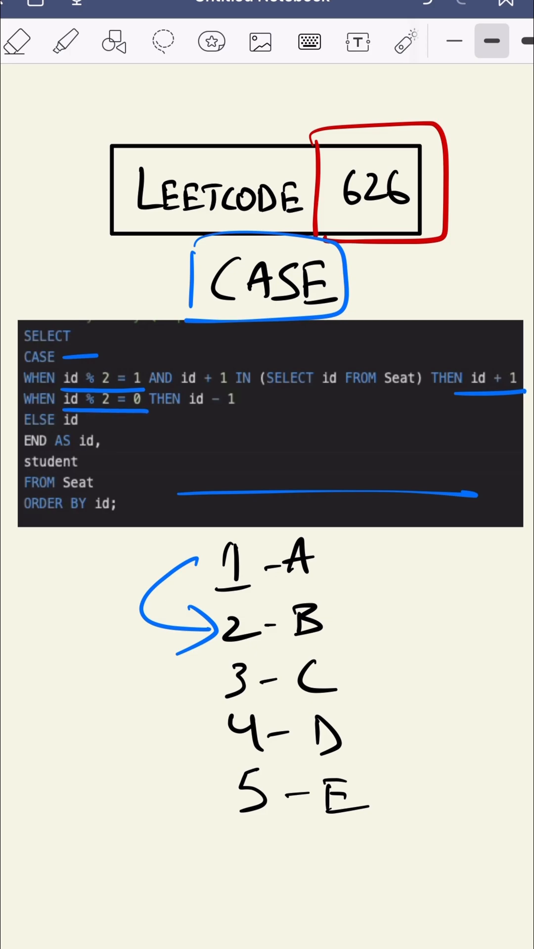
left_click_drag(179, 414, 245, 411)
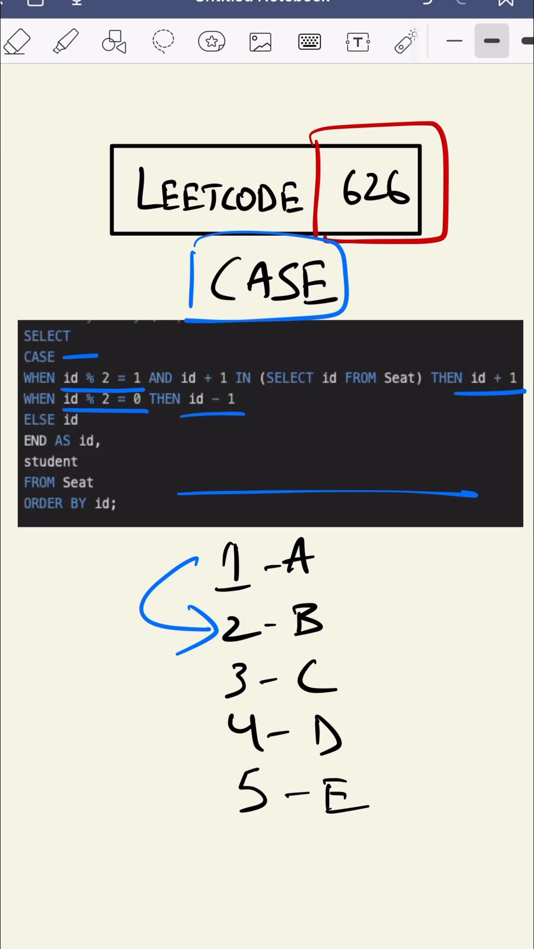
left_click_drag(220, 649, 254, 648)
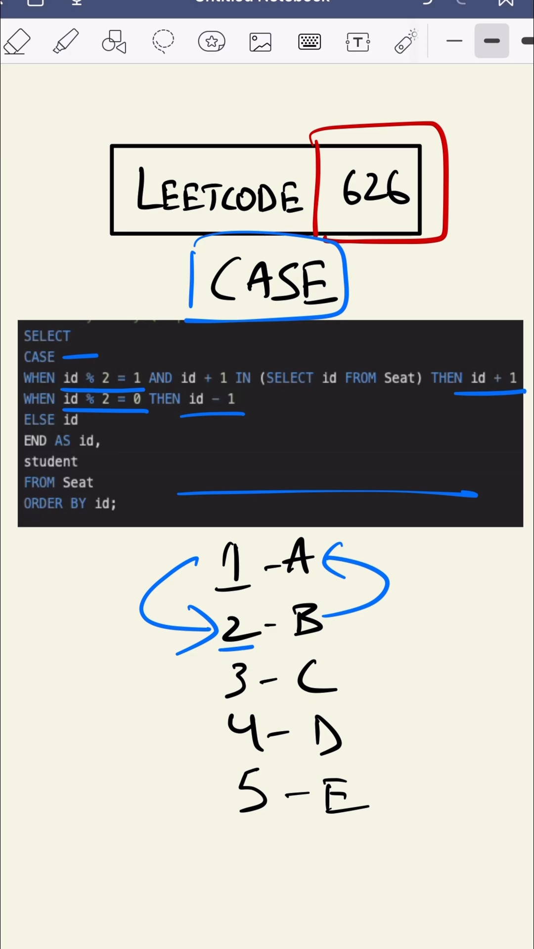
Pair seats 3 and 4 with swap arrows and underline the ELSE id fallback.
left_click_drag(212, 769, 394, 836)
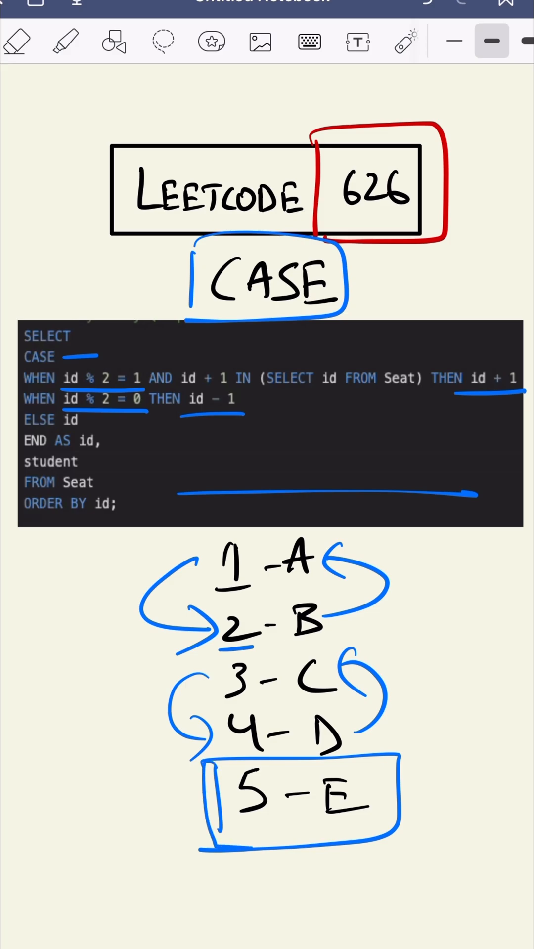
left_click_drag(12, 431, 88, 427)
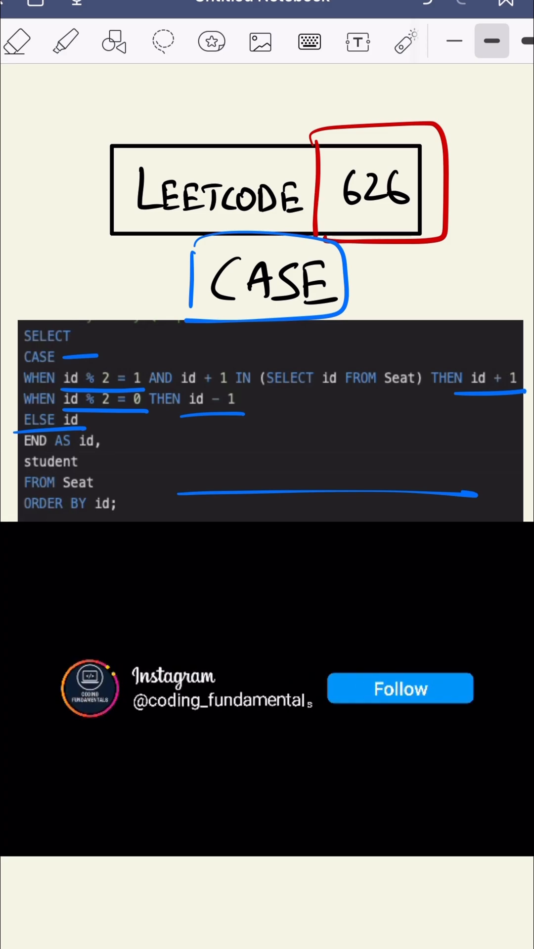
left_click(399, 689)
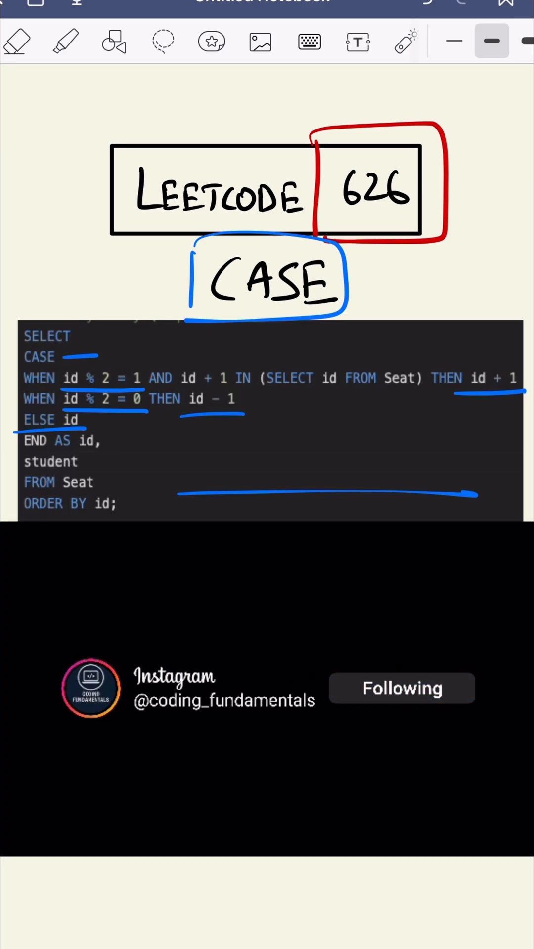